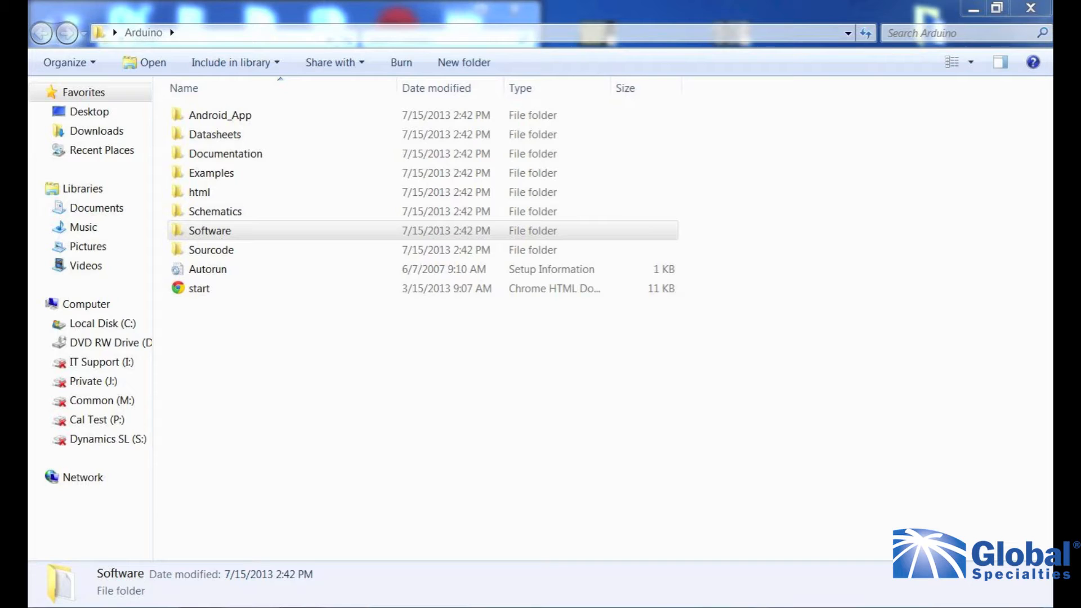
Step: Run arduino.exe from the arduino-1.0 folder inside arduino-1.0-windows.zip in Software
{"action": "double_click", "coordinate": [209, 230]}
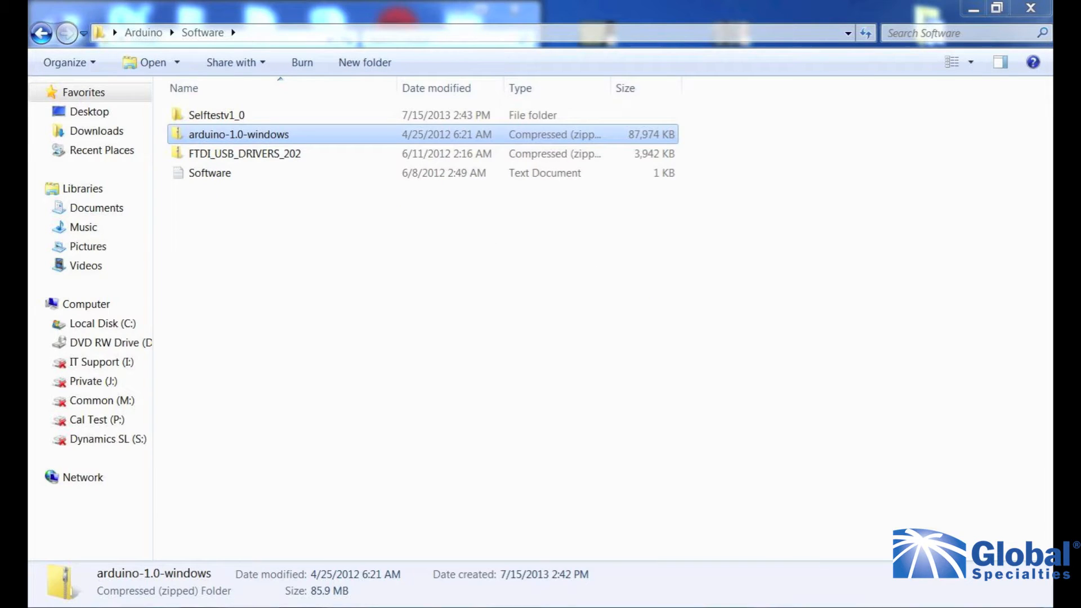
{"action": "double_click", "coordinate": [237, 134]}
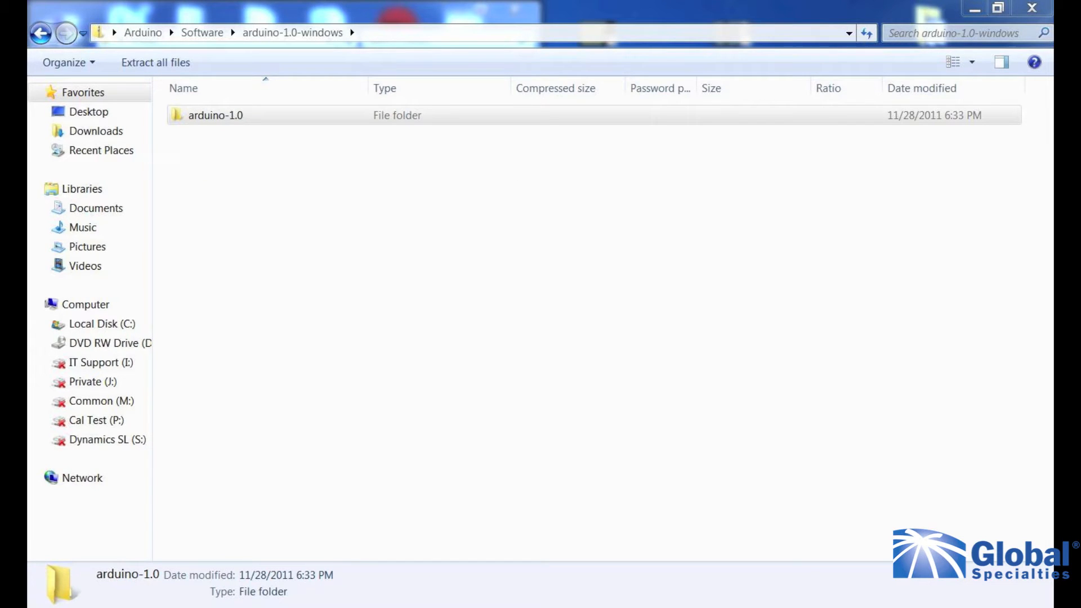
{"action": "double_click", "coordinate": [215, 114]}
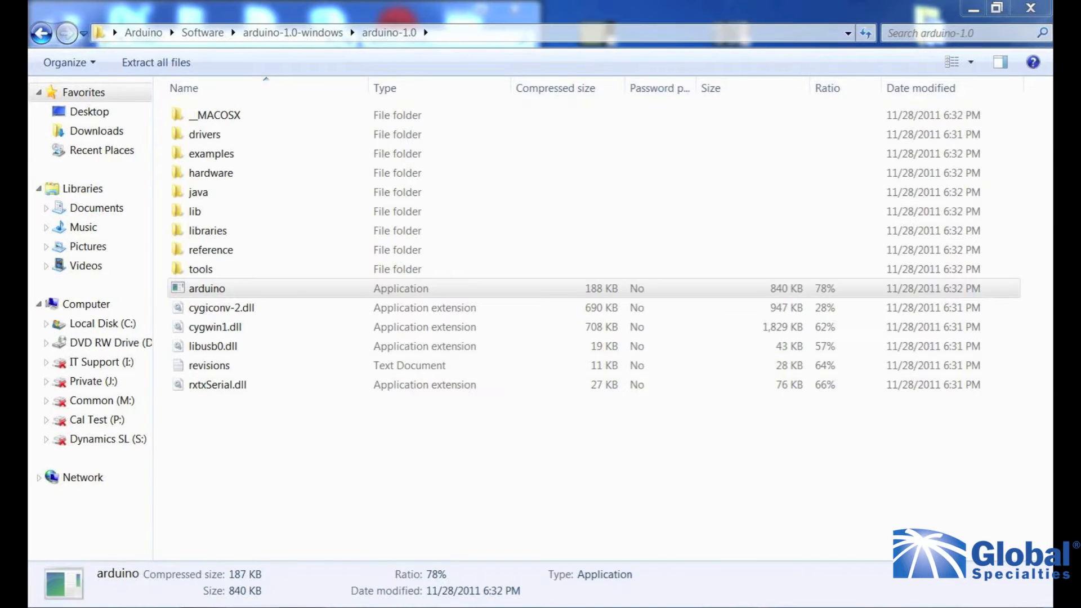
{"action": "double_click", "coordinate": [206, 288]}
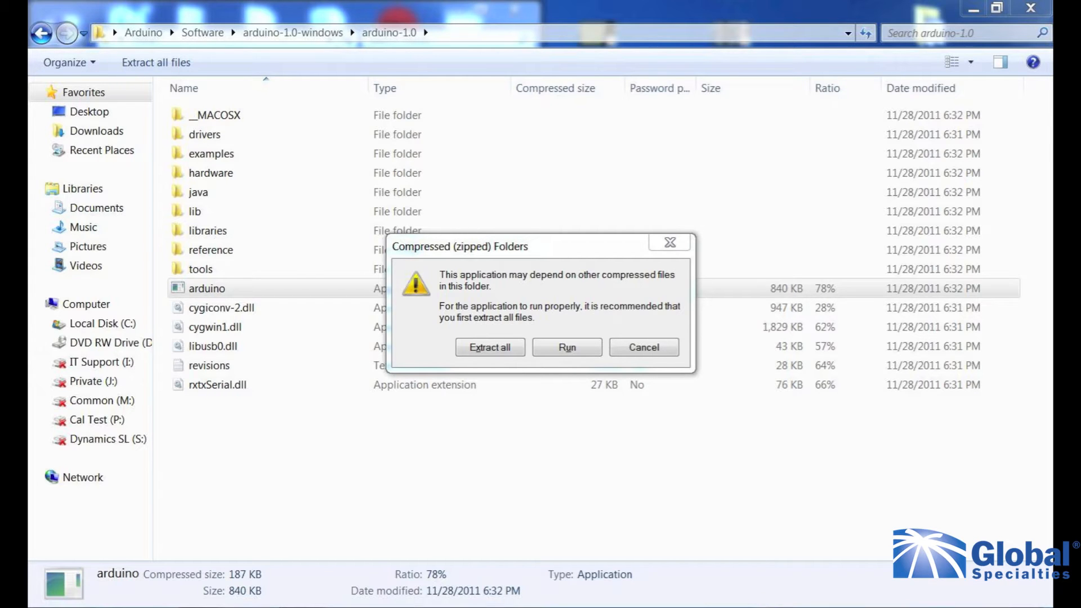
Step: Extract arduino-1.0-windows.zip into Software and send an arduino shortcut to the desktop
{"action": "left_click", "coordinate": [489, 347]}
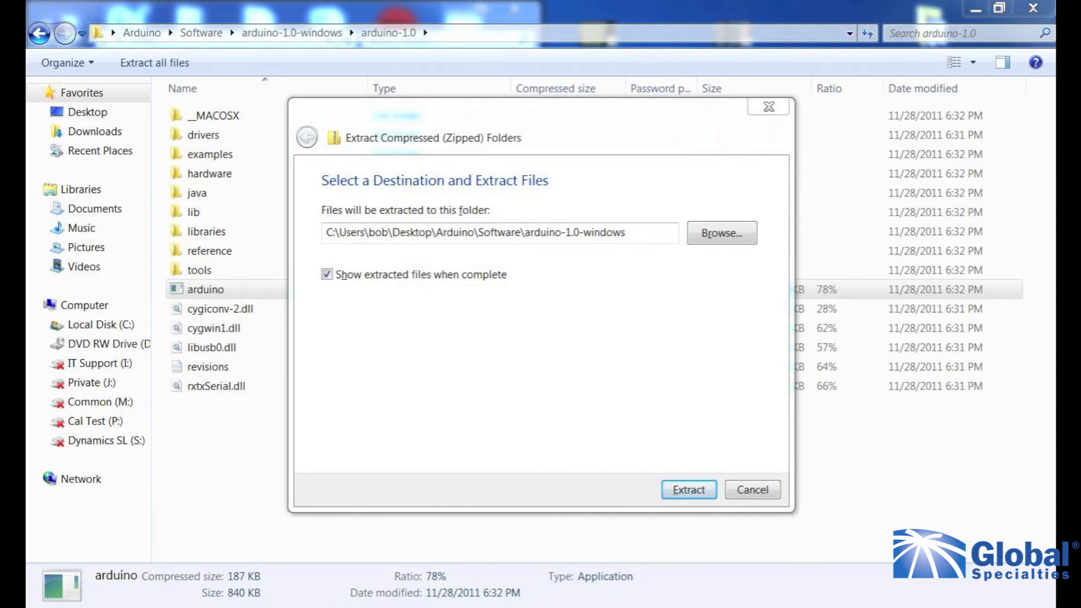
{"action": "left_click", "coordinate": [687, 489]}
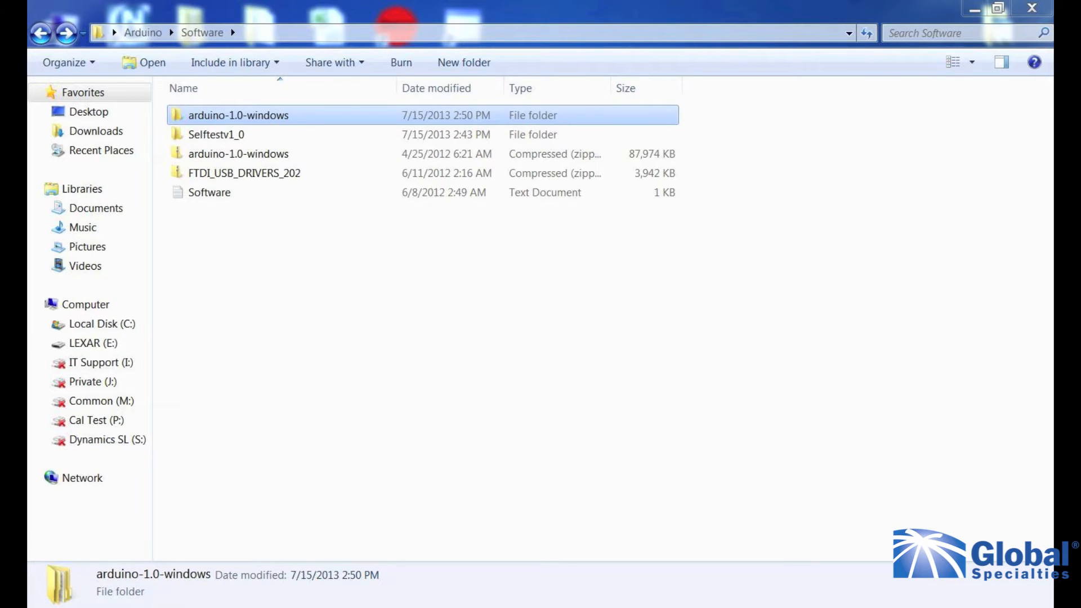
{"action": "double_click", "coordinate": [237, 115]}
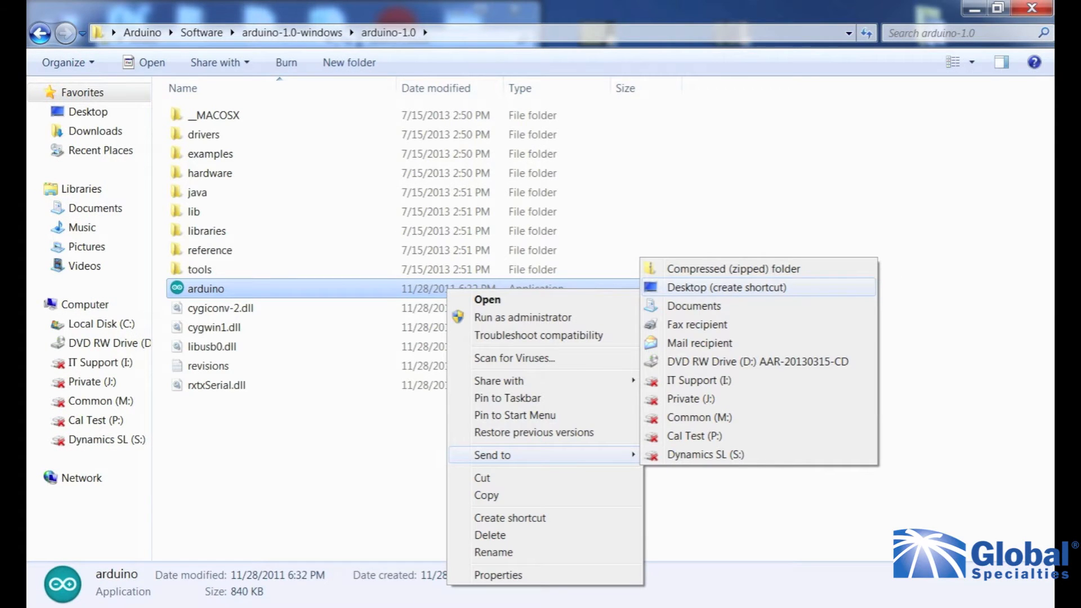
{"action": "left_click", "coordinate": [725, 287]}
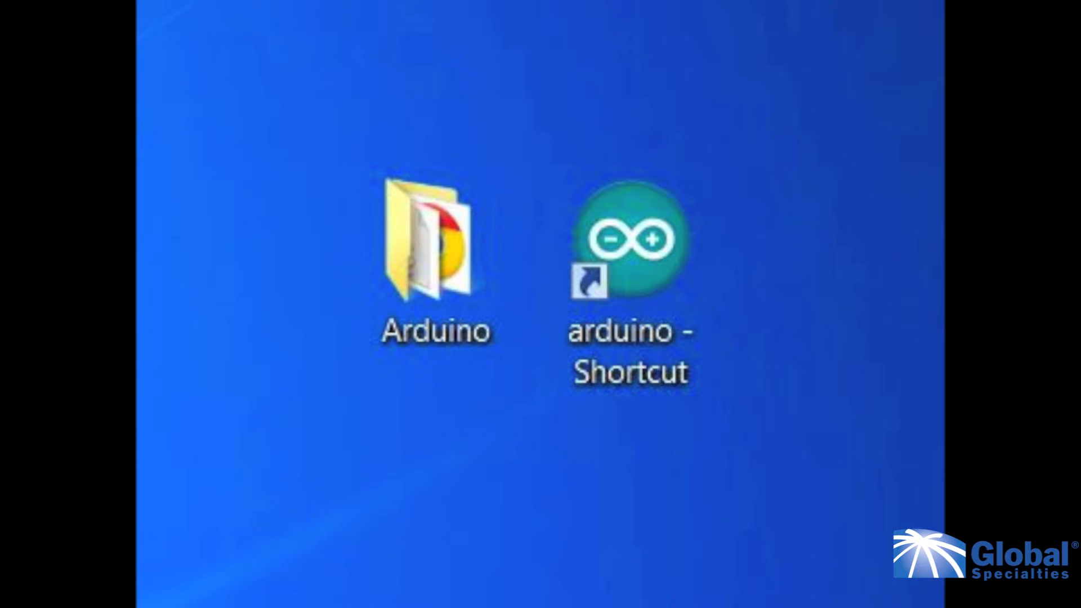
Step: Launch Arduino from the desktop shortcut and set board Arduino Nano w/ ATmega328 on COM8
{"action": "double_click", "coordinate": [628, 249]}
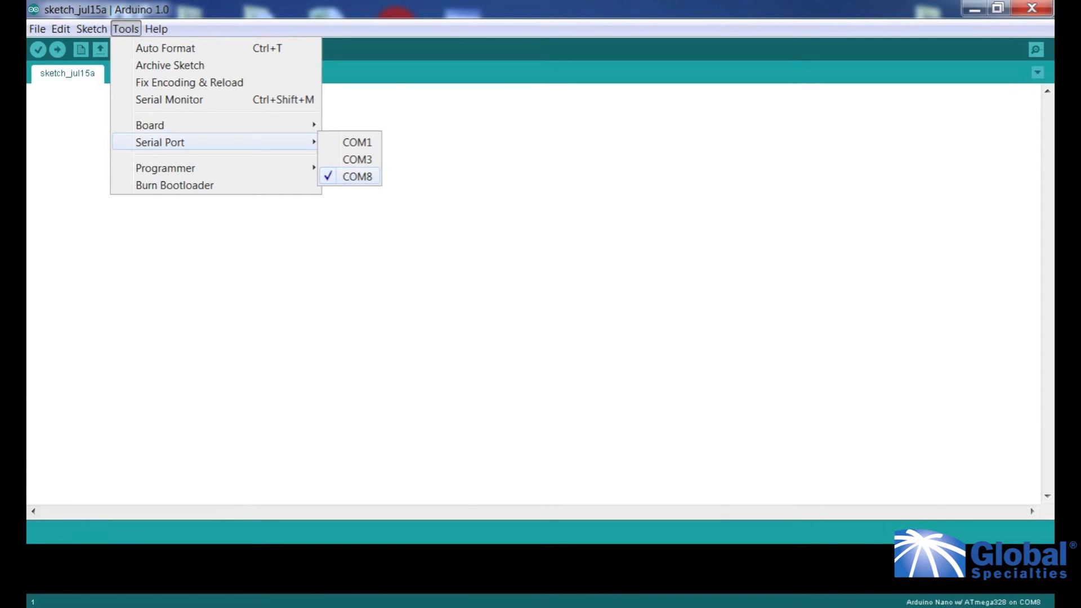
{"action": "left_click", "coordinate": [37, 28]}
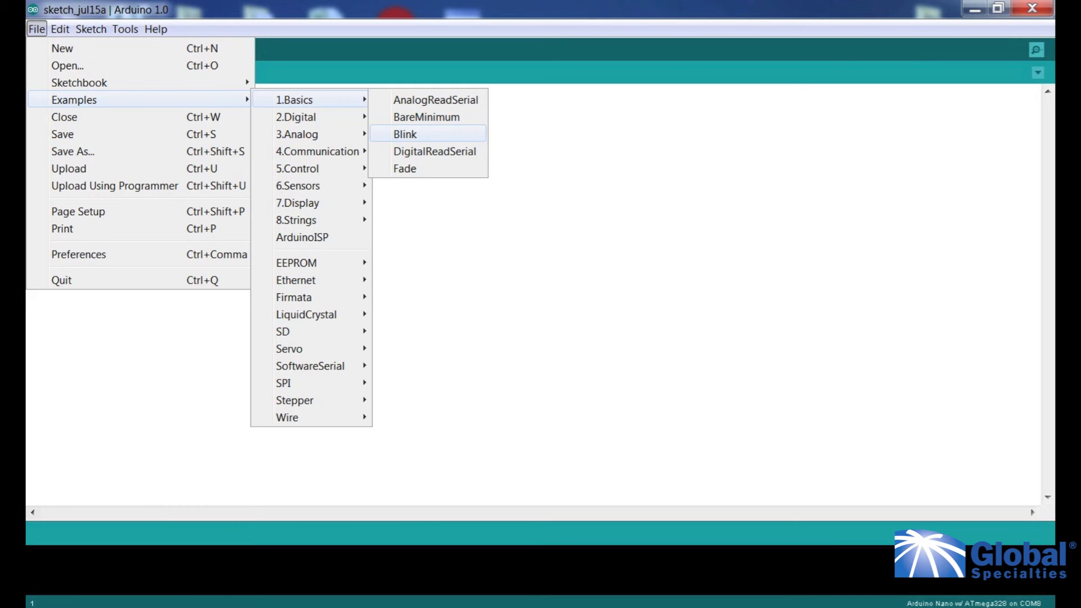
Step: Open the 1.Basics > Blink example and start uploading it to the Nano
{"action": "left_click", "coordinate": [404, 134]}
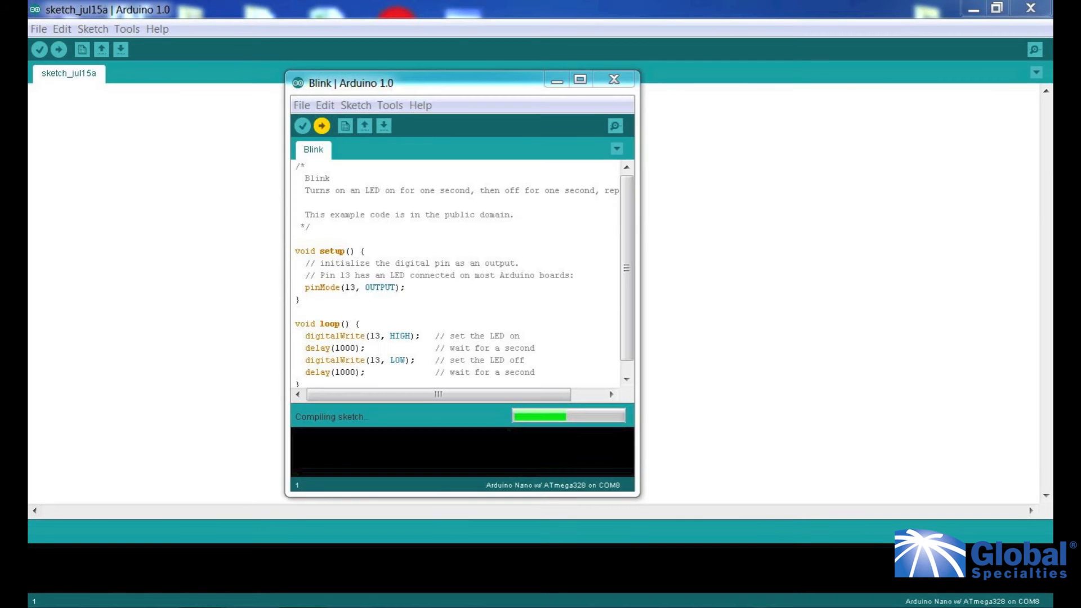